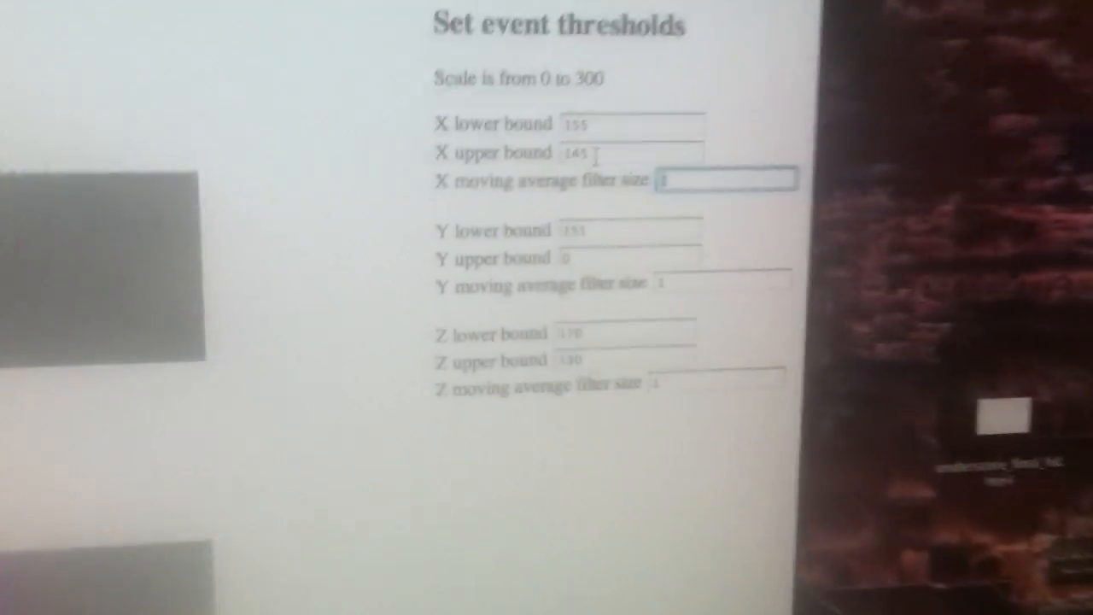
text(25)
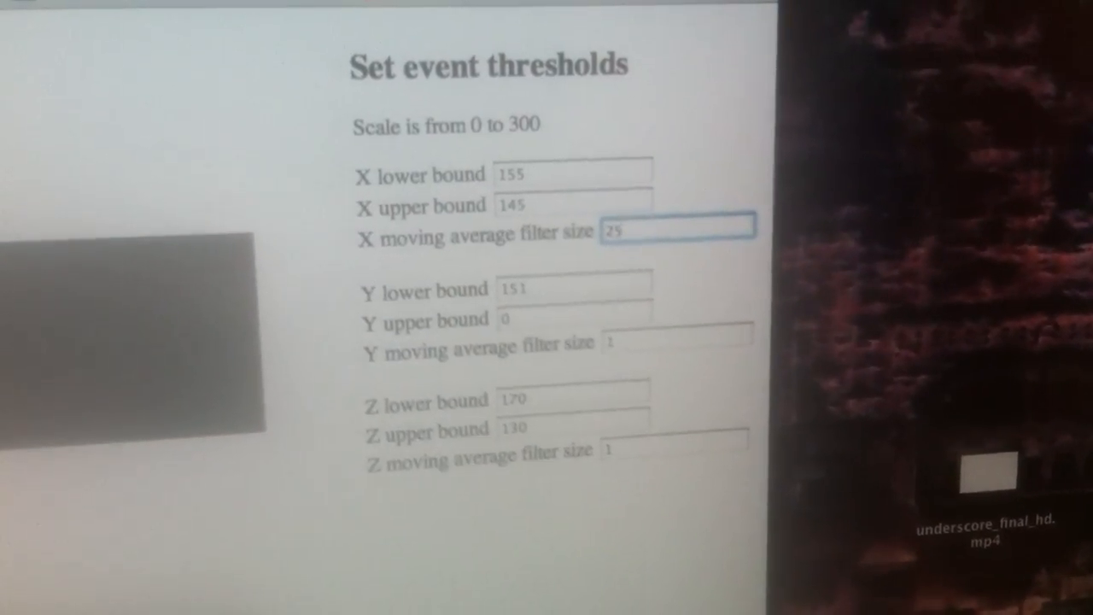